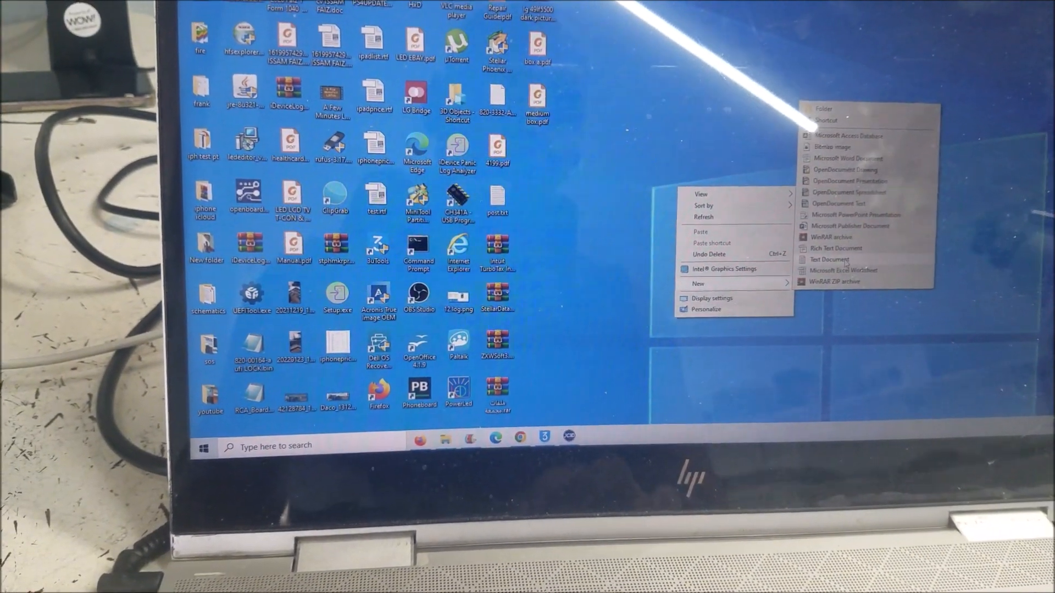
Create a new text document on the desktop for the serial and network addresses.
left_click(828, 259)
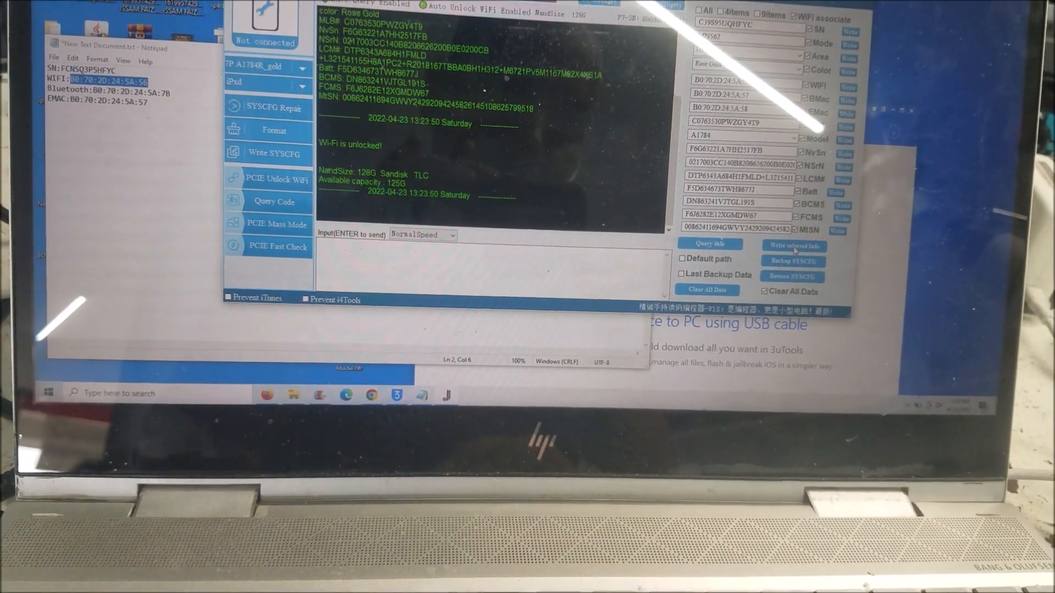
Write the selected info to the NAND, storing the MLB number and model A1784.
left_click(794, 245)
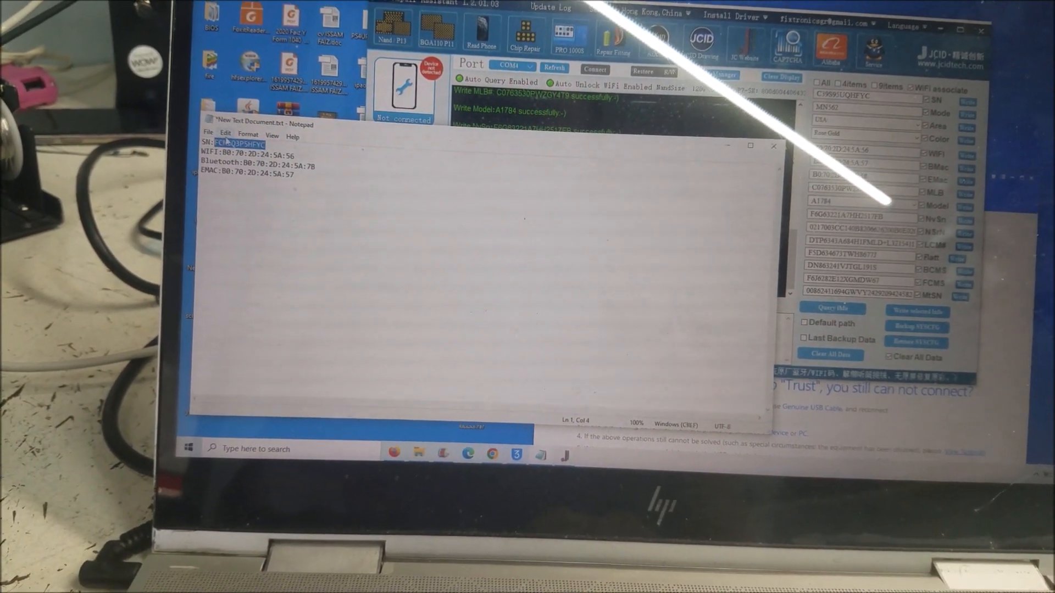
Paste the new serial number from the Notepad note into JCID's SN field.
right_click(236, 144)
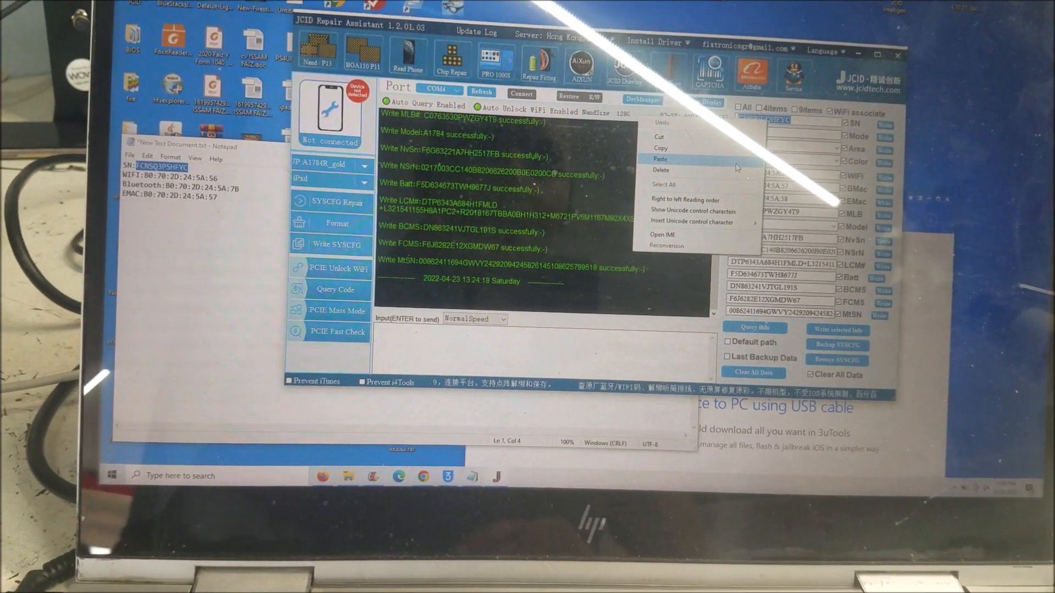
left_click(661, 160)
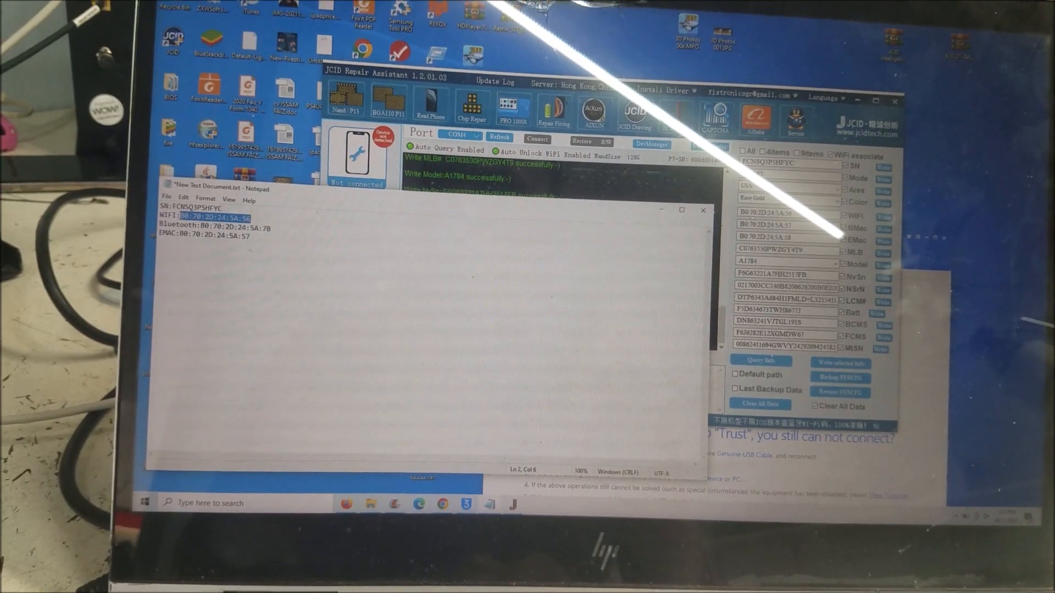
Copy the Wi-Fi address from the note and query the NAND info back.
right_click(201, 219)
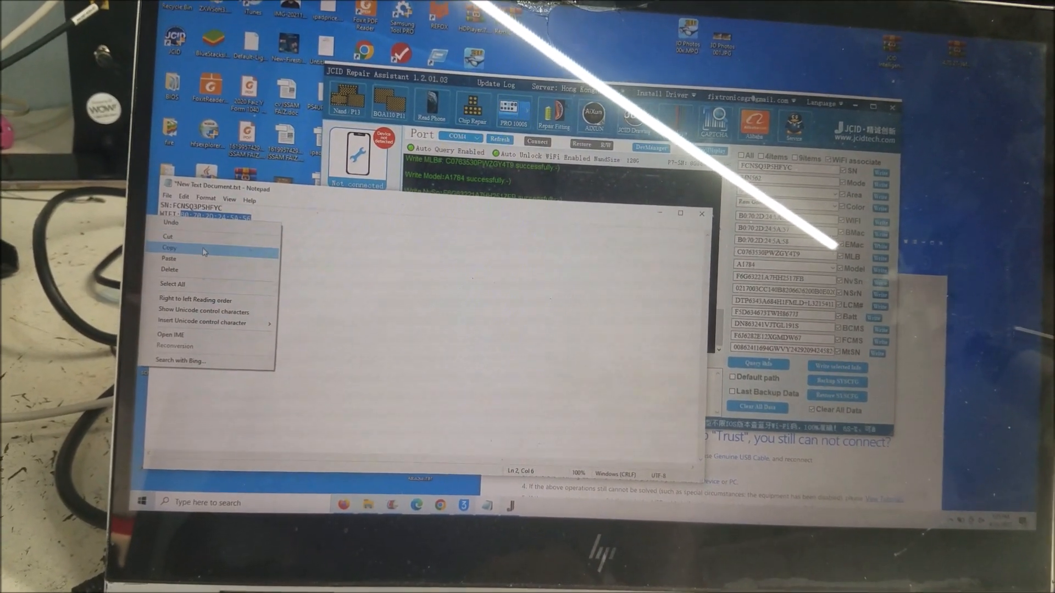
left_click(168, 258)
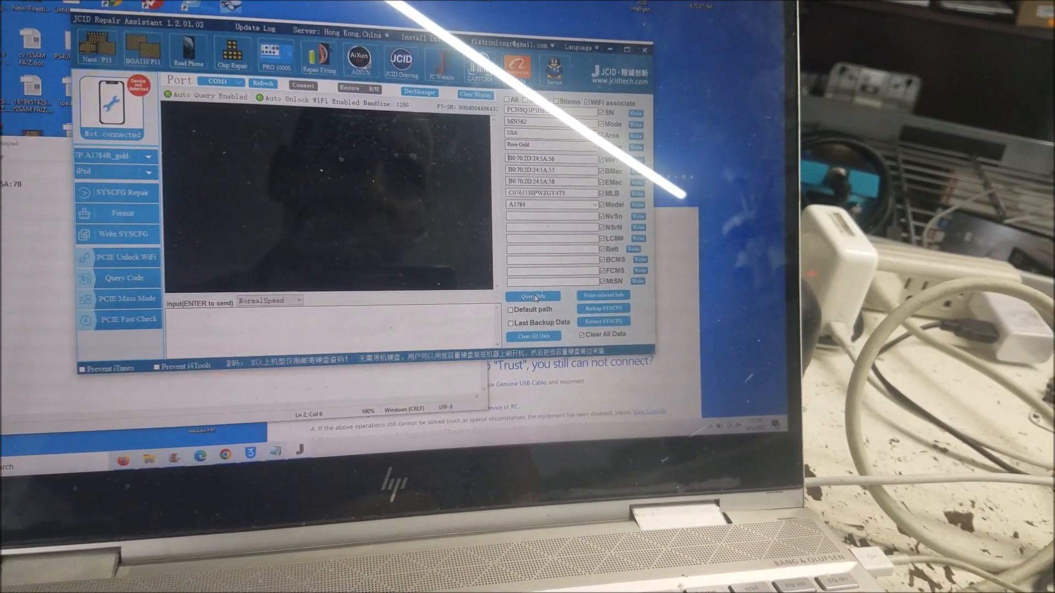
left_click(532, 296)
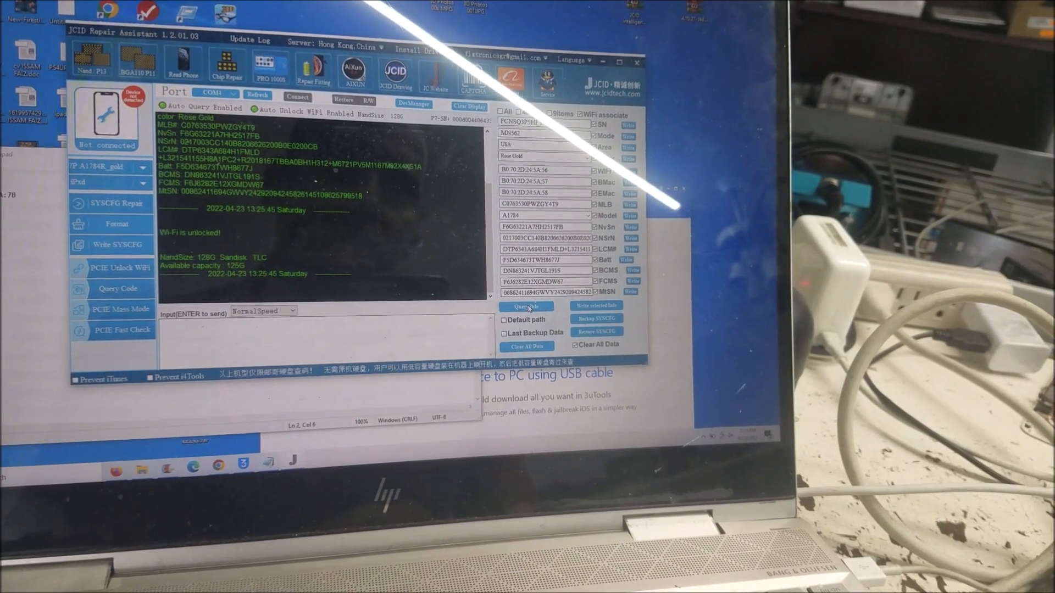